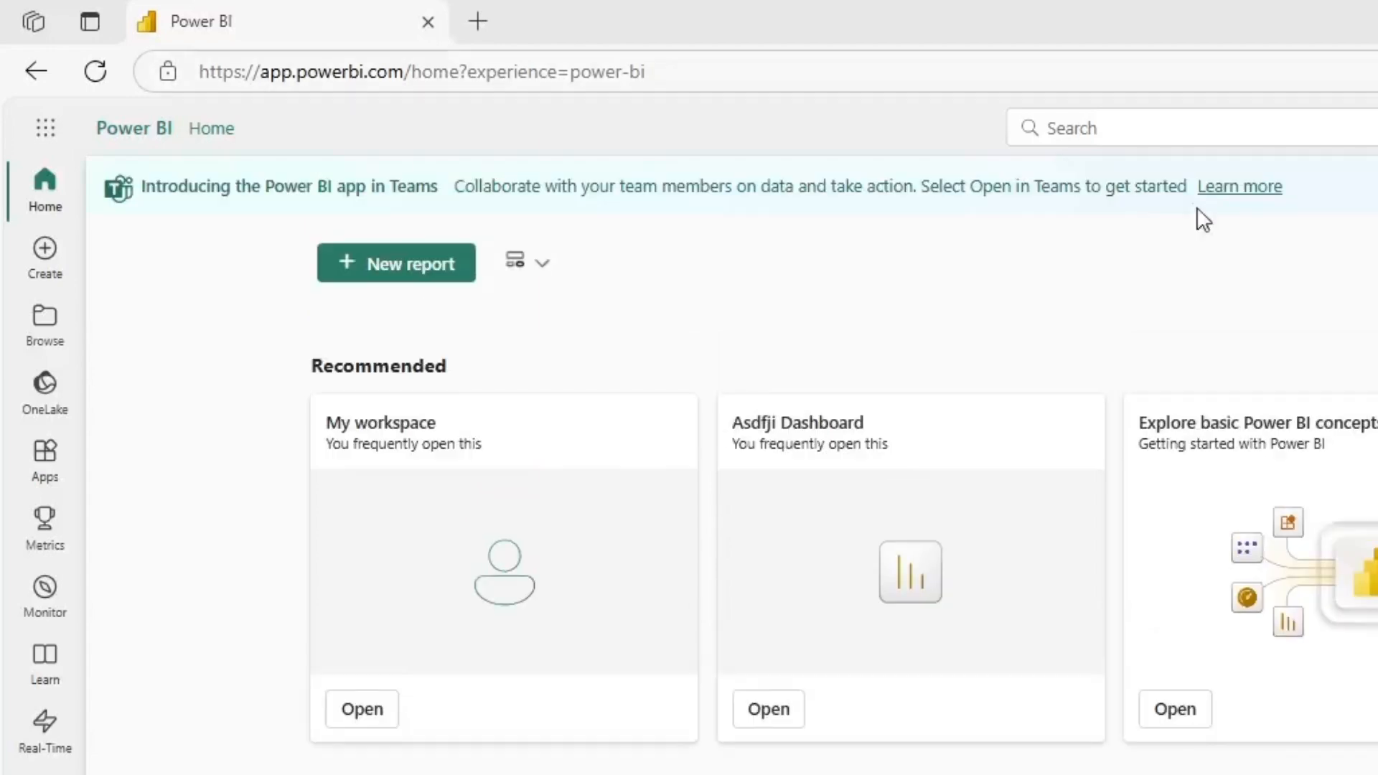
mouse_move(367, 120)
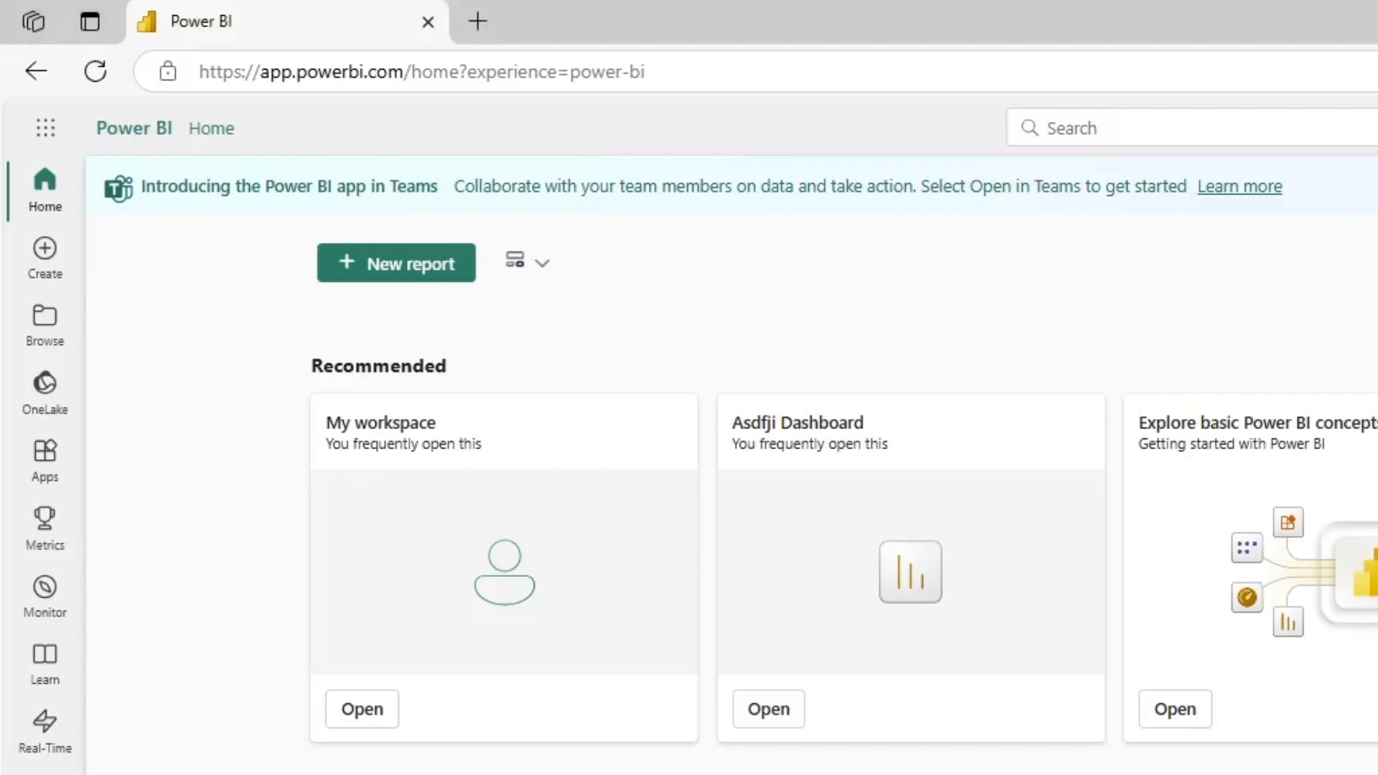
Reach the Admin portal from the Settings pane under Governance and insights
click(1110, 105)
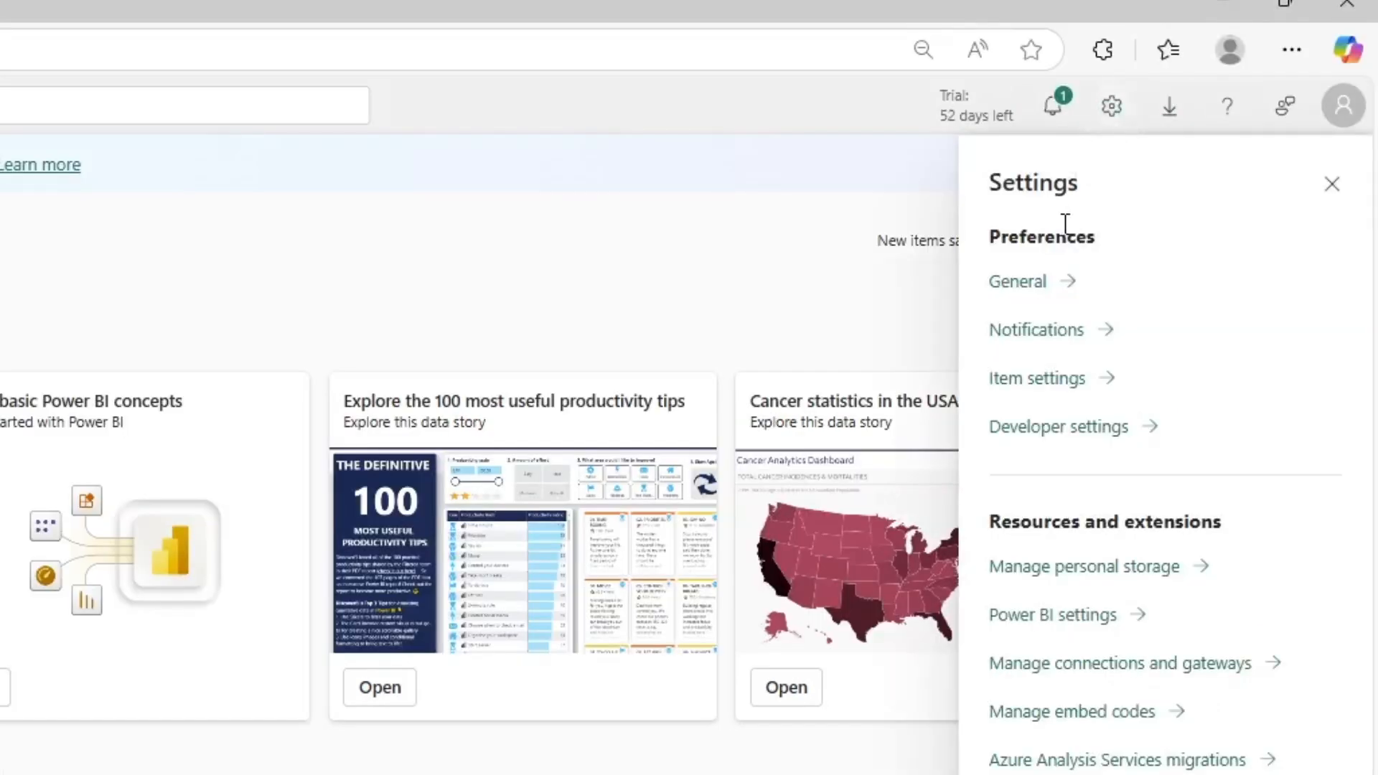
scroll(down, 3)
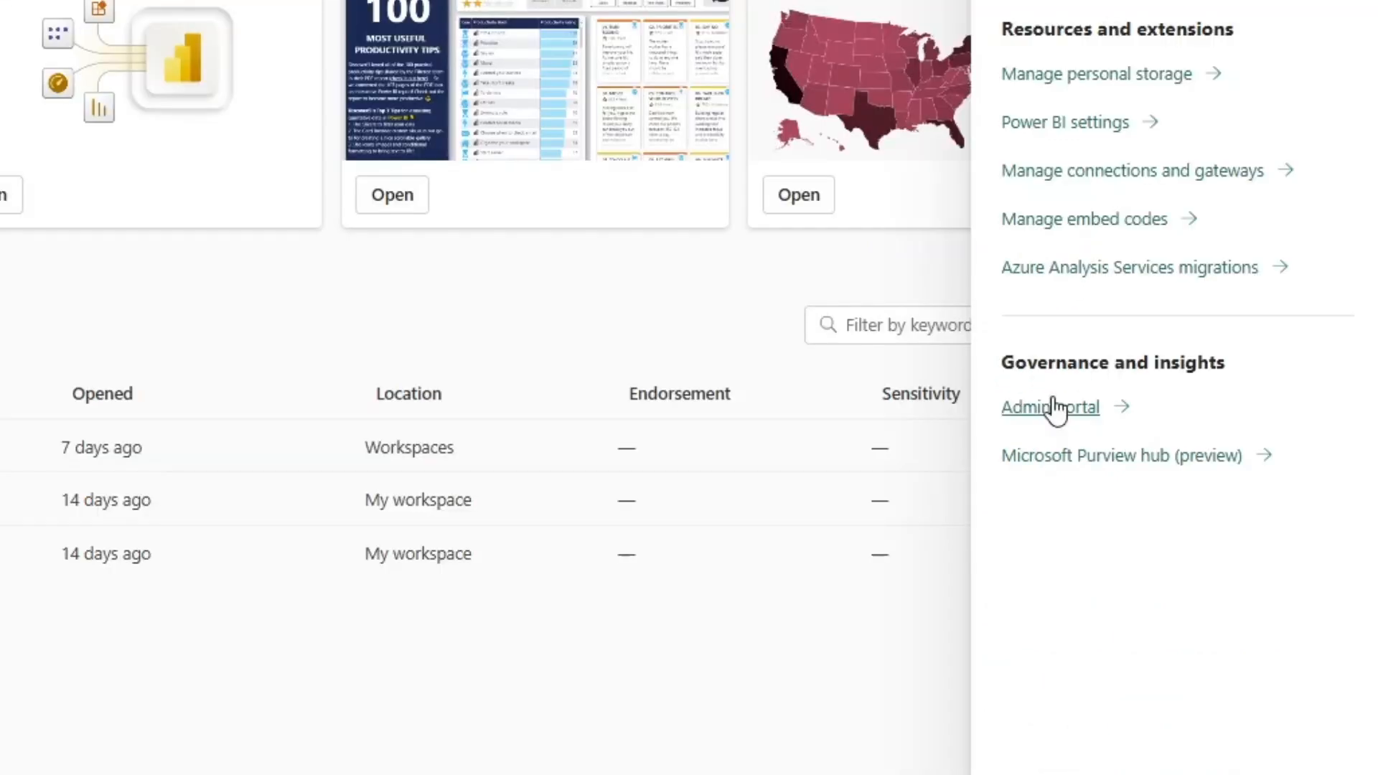
click(1050, 406)
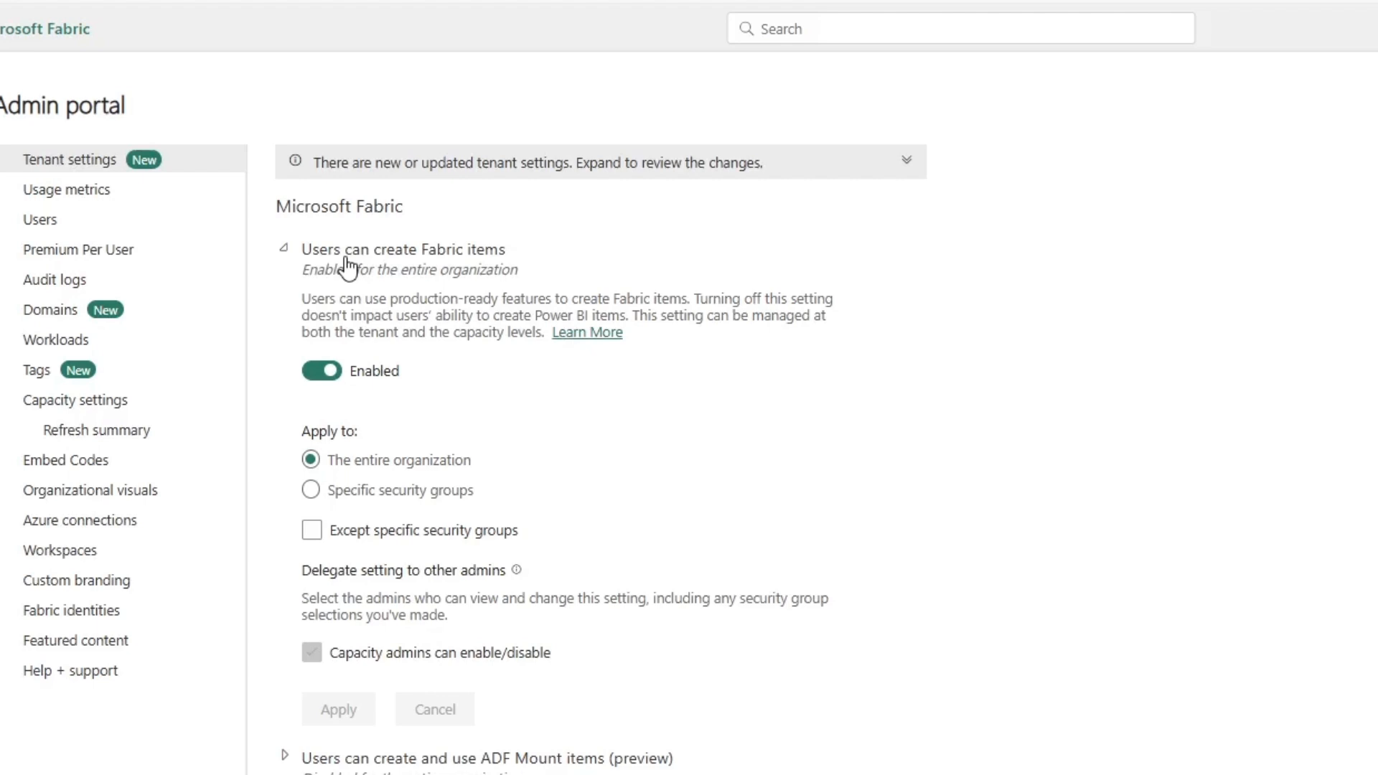
mouse_move(384, 483)
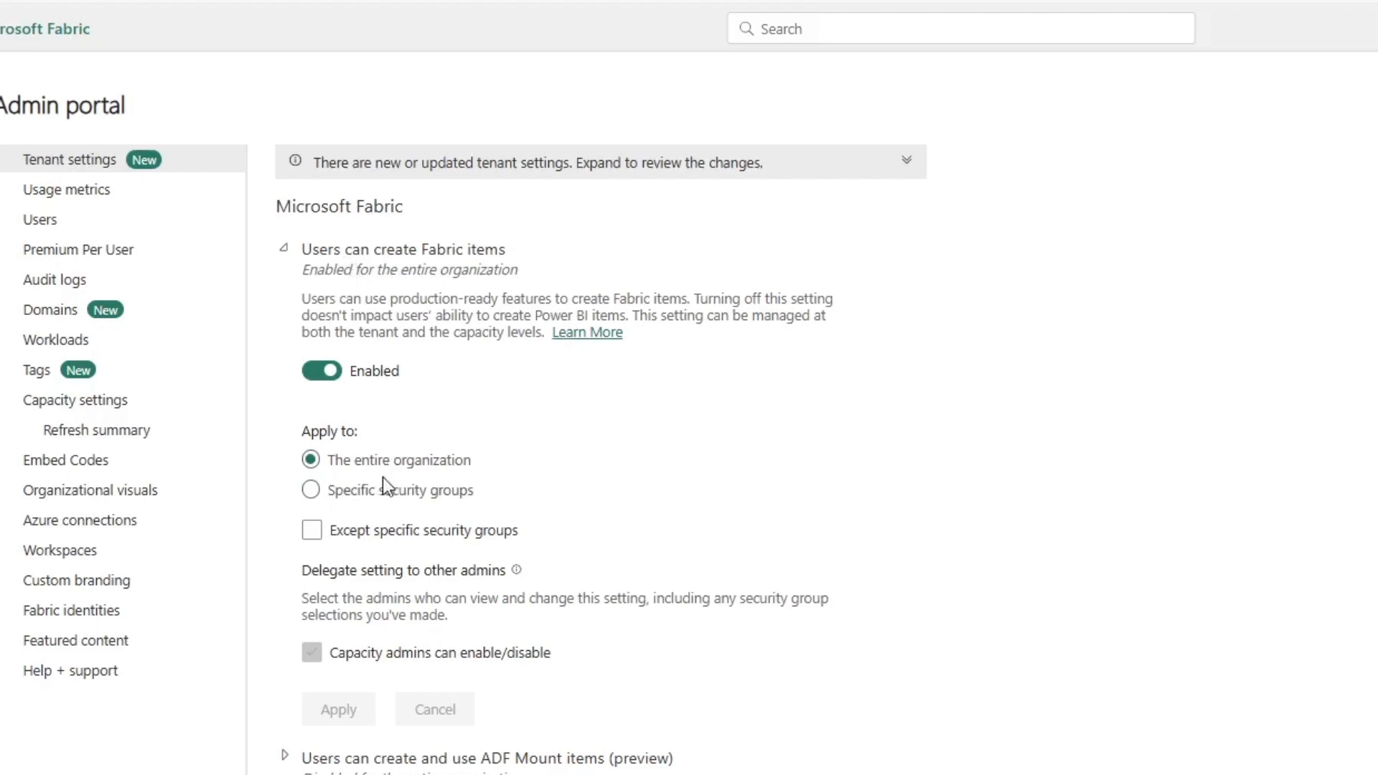
mouse_move(320, 370)
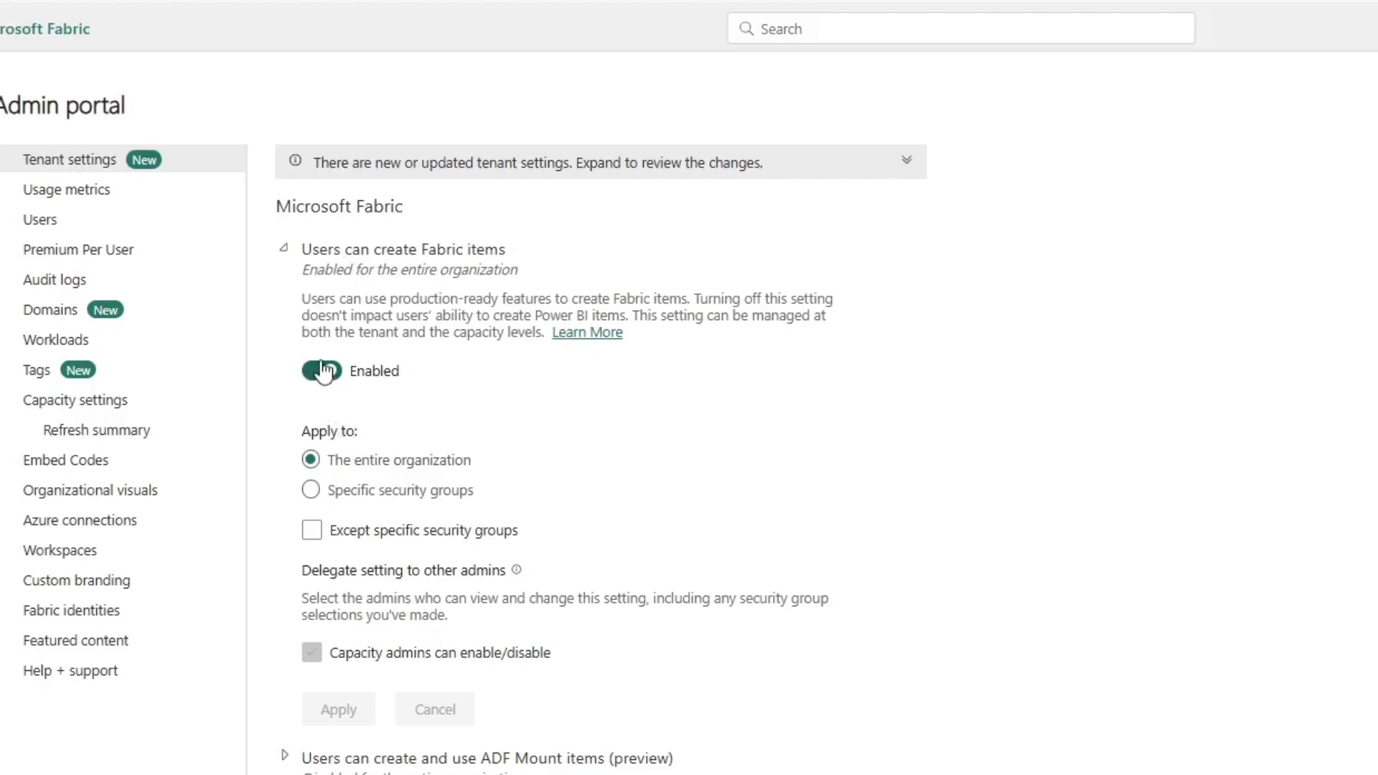
click(310, 490)
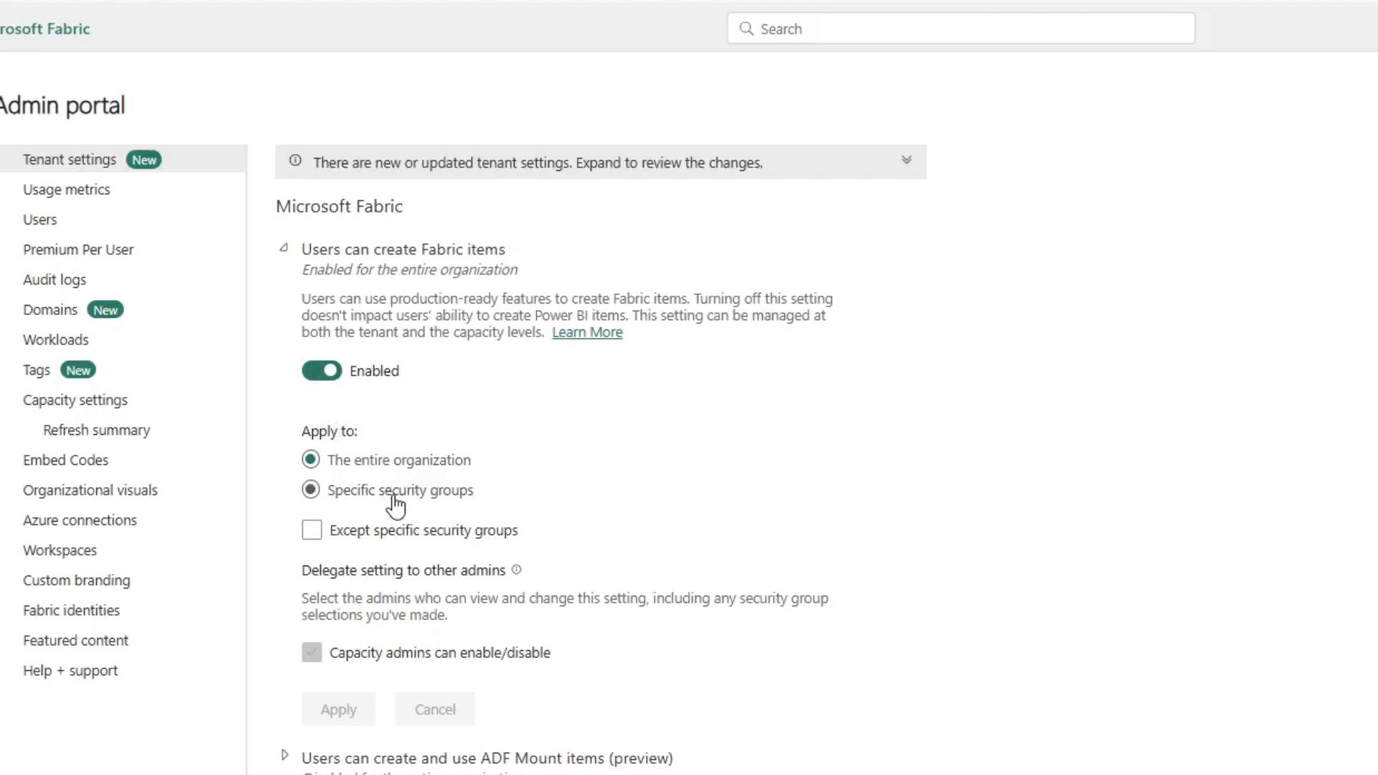
mouse_move(394, 497)
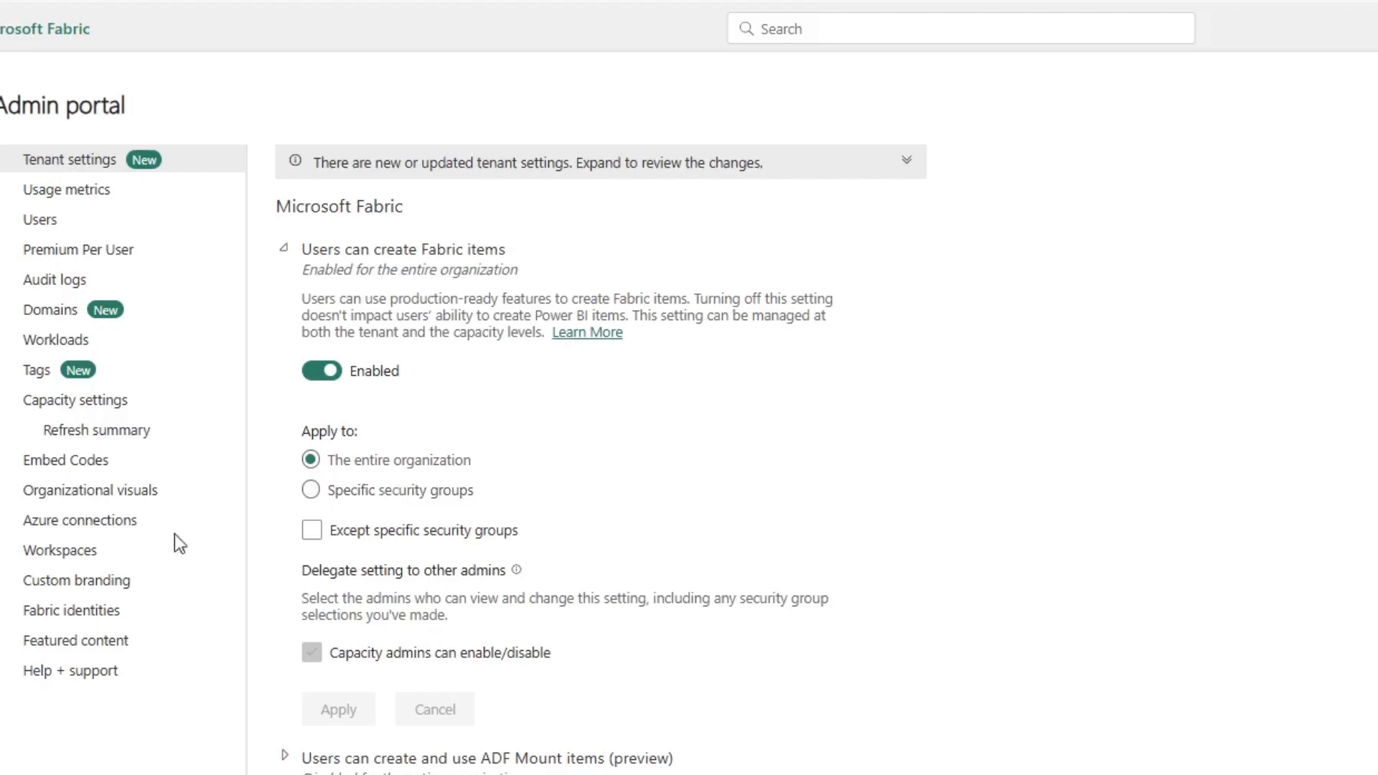
Scroll the Tenant settings past Workspace settings toward the Export and sharing section
scroll(down, 3)
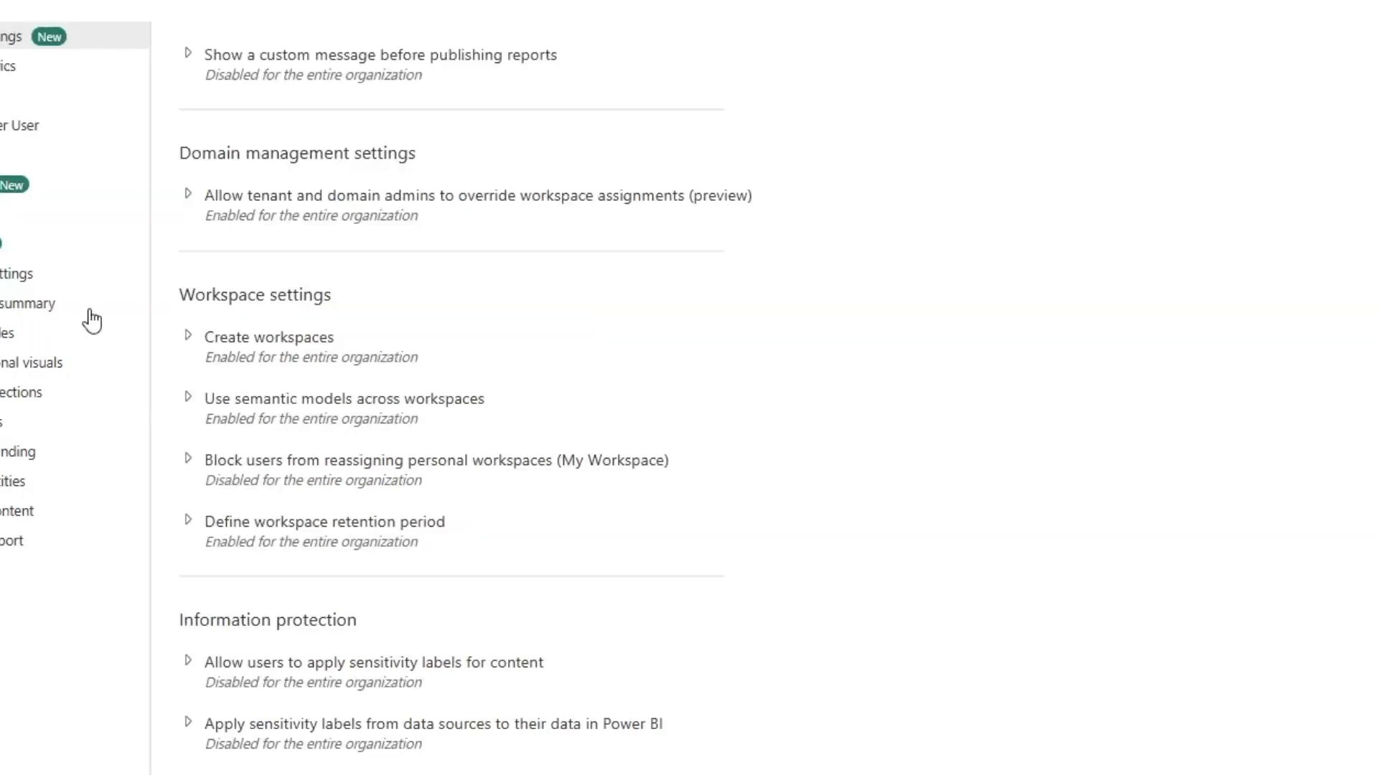
mouse_move(277, 343)
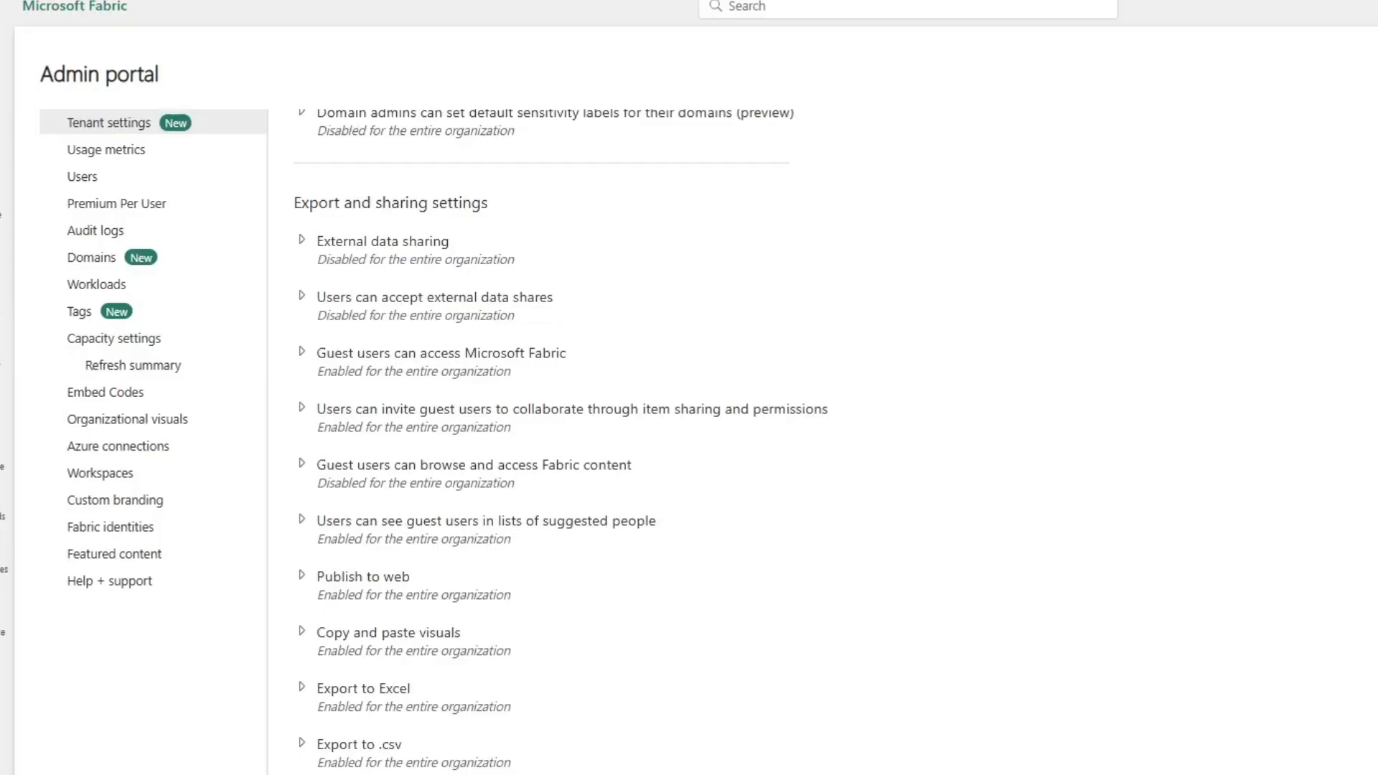
mouse_move(331, 241)
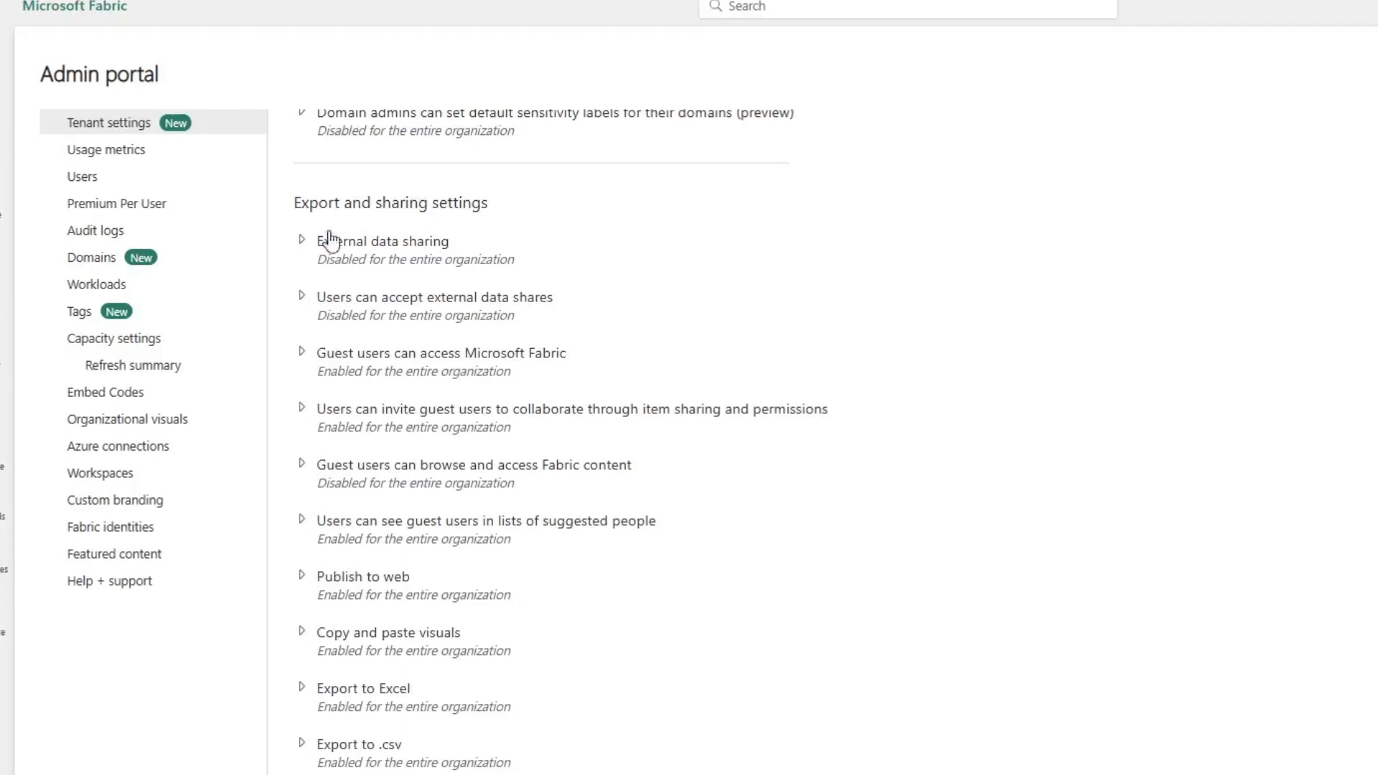
mouse_move(405, 315)
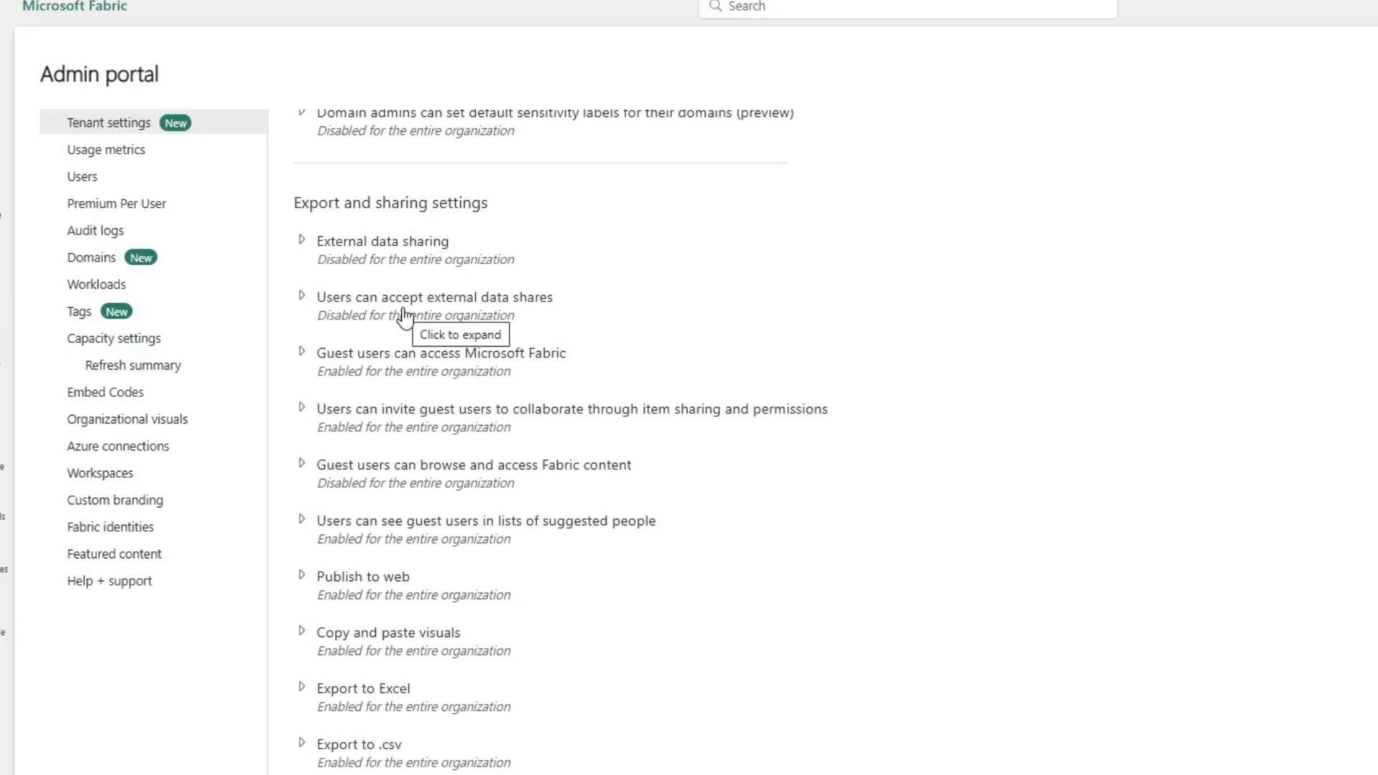
mouse_move(377, 722)
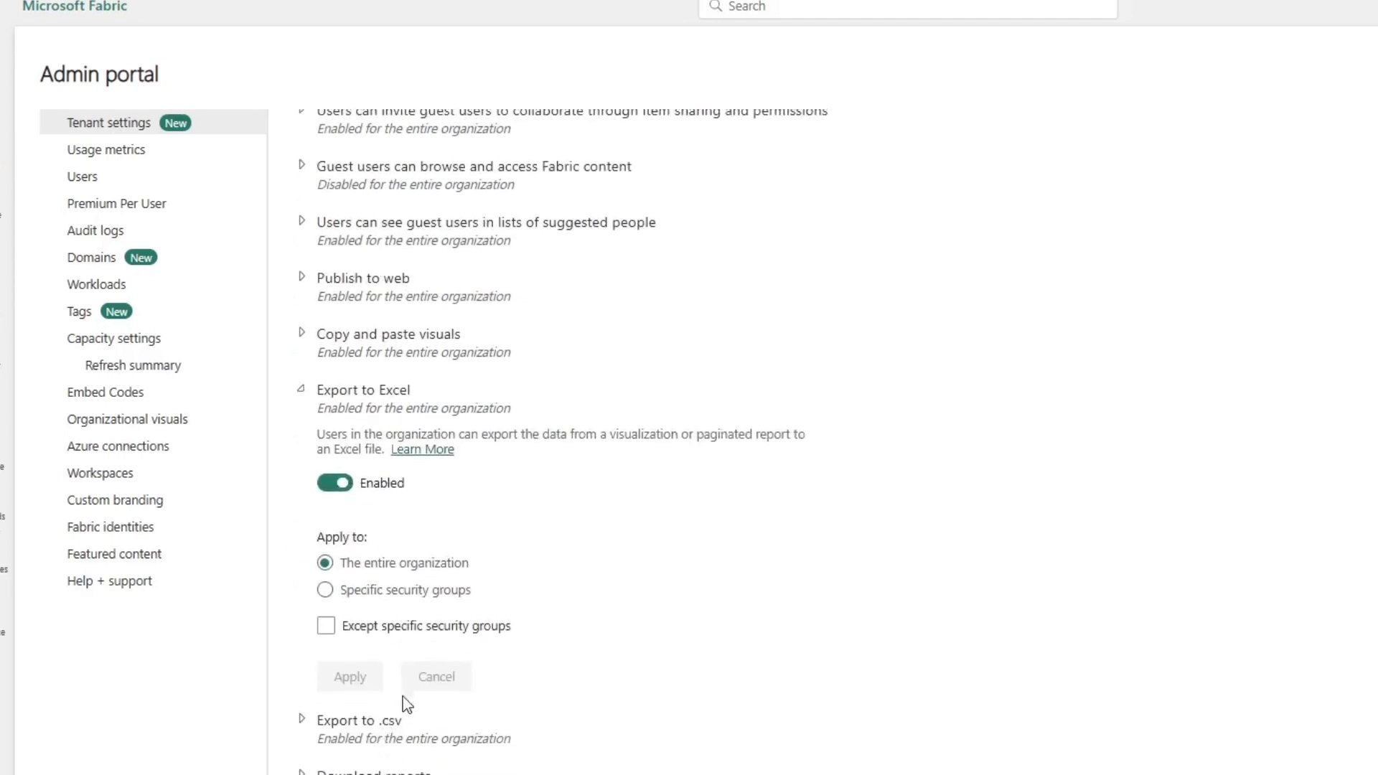
Restrict Export to .csv to 'Specific security groups' under Export and sharing settings
scroll(down, 3)
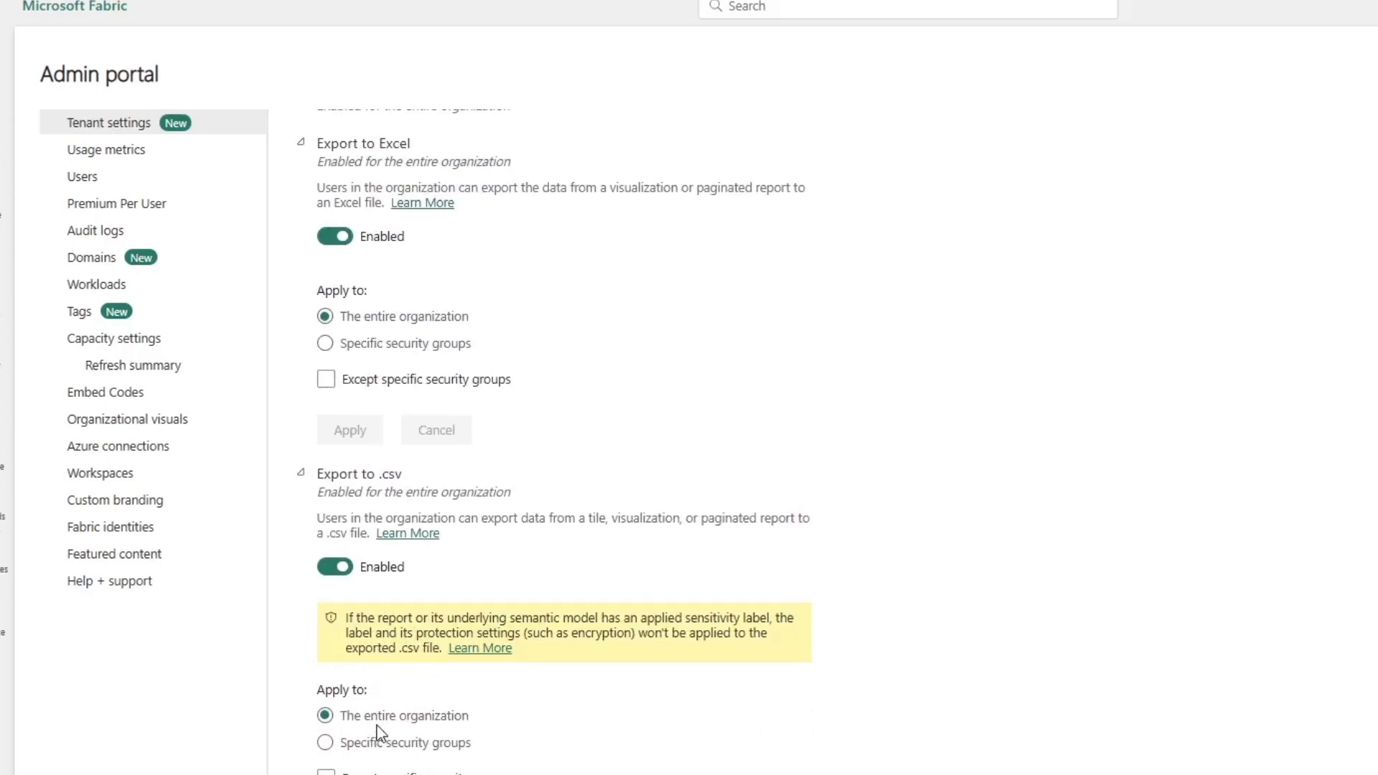
click(326, 742)
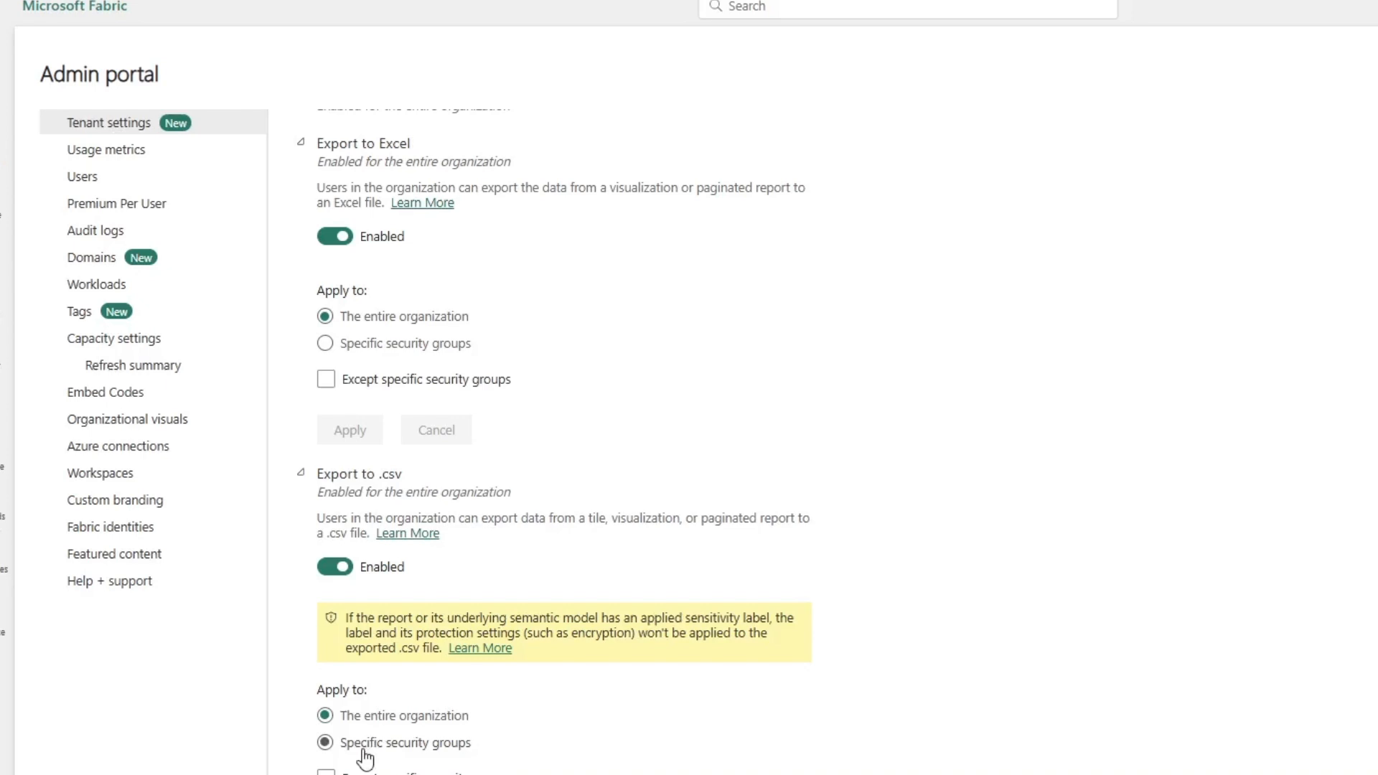